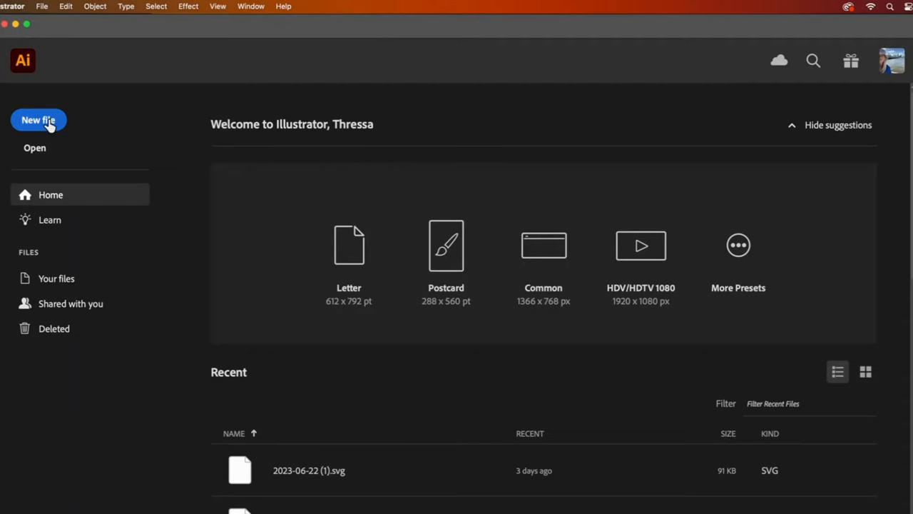
# Start a new file from the Home screen with the 1920×1080 px Web-Large preset
pyautogui.click(38, 119)
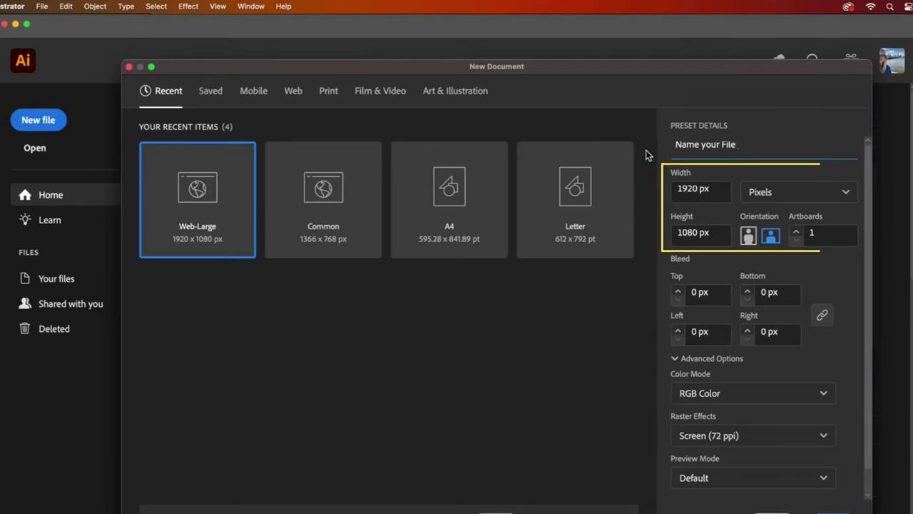
# Check Units and Raster Effects, keep Pixels and Screen (72 ppi), then collapse Advanced Options
pyautogui.click(798, 191)
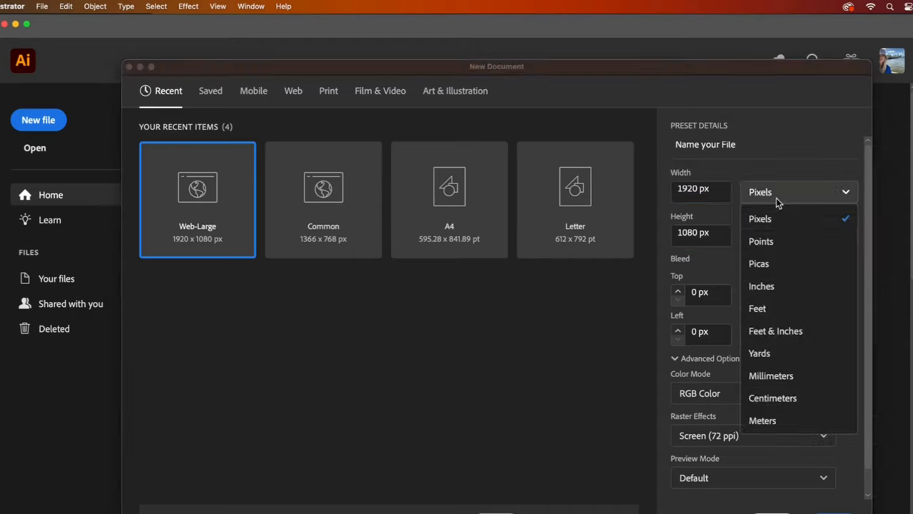
pyautogui.moveTo(761, 286)
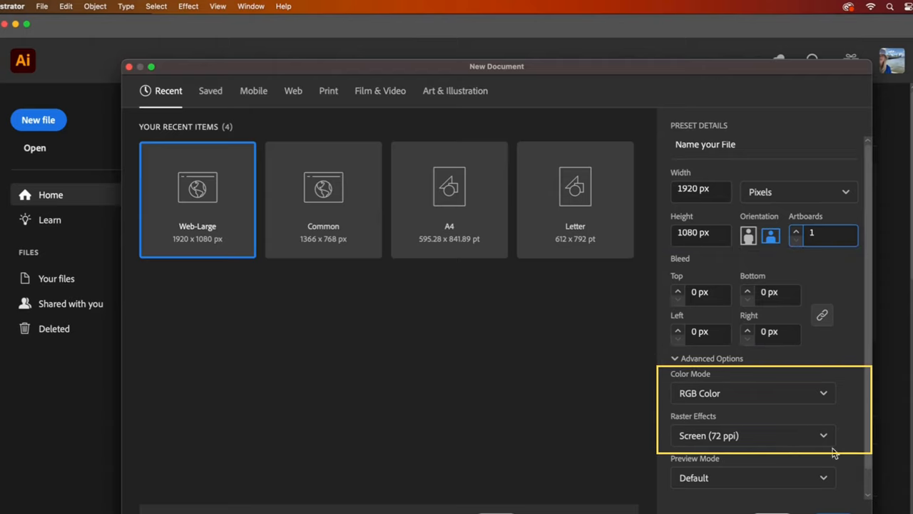
pyautogui.click(752, 393)
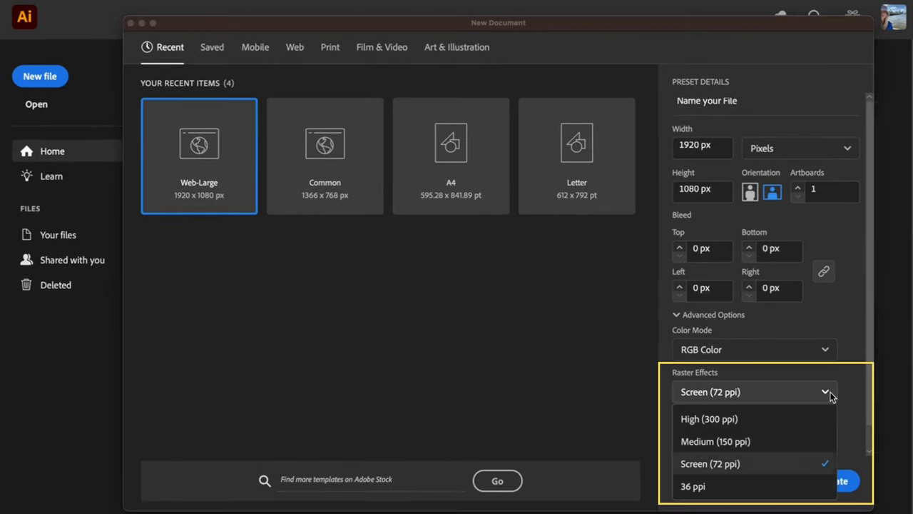
pyautogui.moveTo(708, 418)
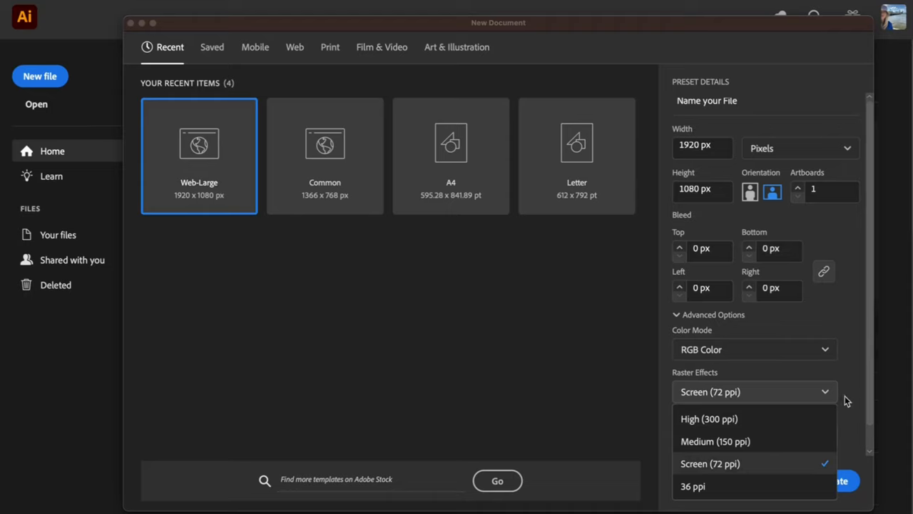
pyautogui.click(711, 463)
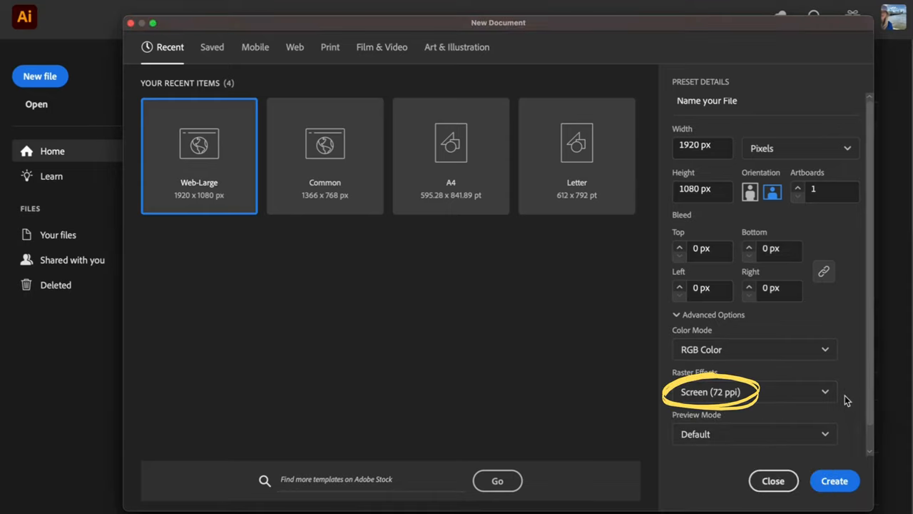
pyautogui.click(676, 315)
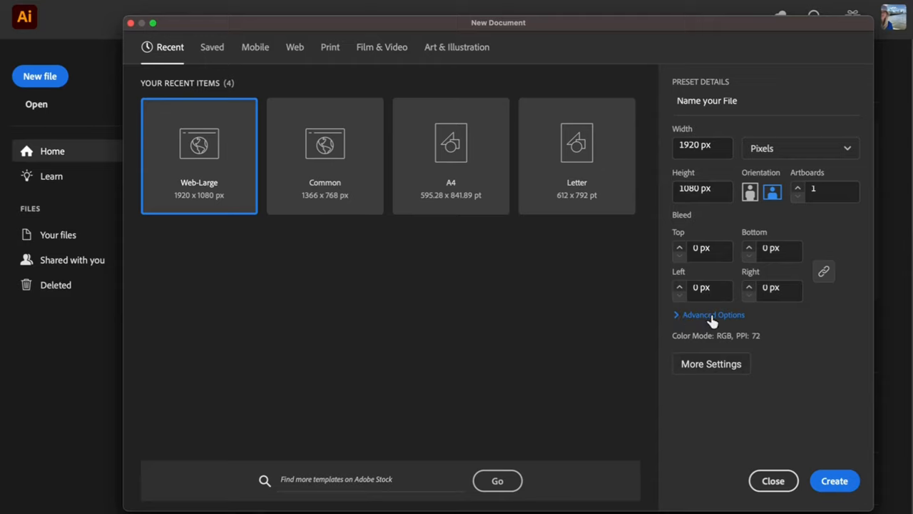
# Re-expand Advanced Options and open More Settings showing 2 artboards, 2 columns, 20 px spacing
pyautogui.click(713, 315)
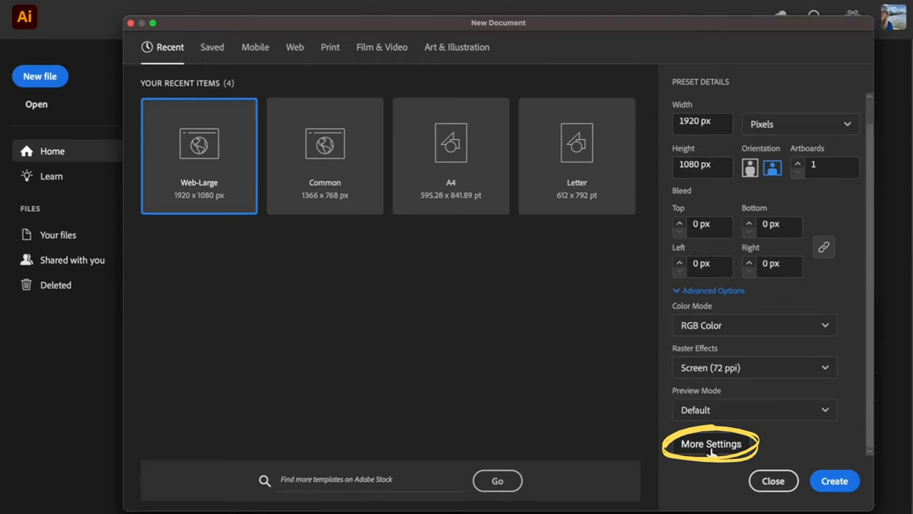
pyautogui.click(712, 444)
pyautogui.write('2')
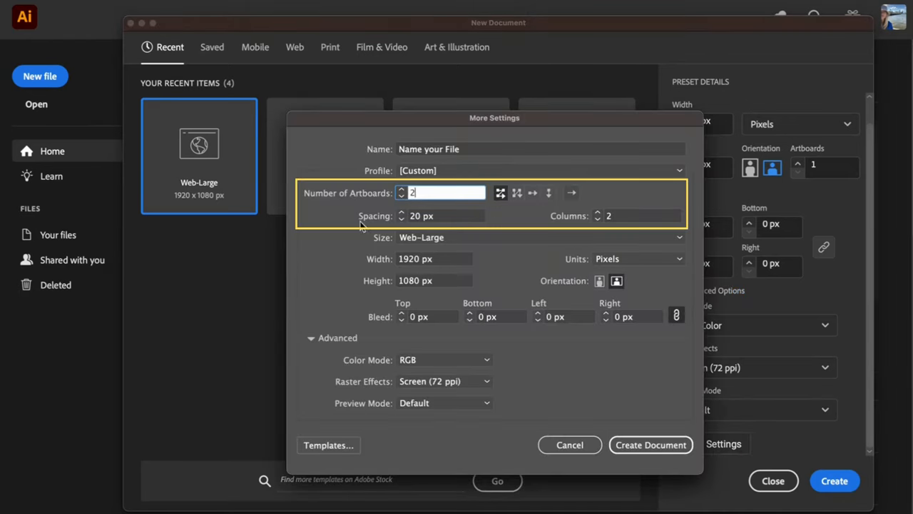
# Create the 1920×1080 px document with one blank white artboard and one layer
pyautogui.click(651, 444)
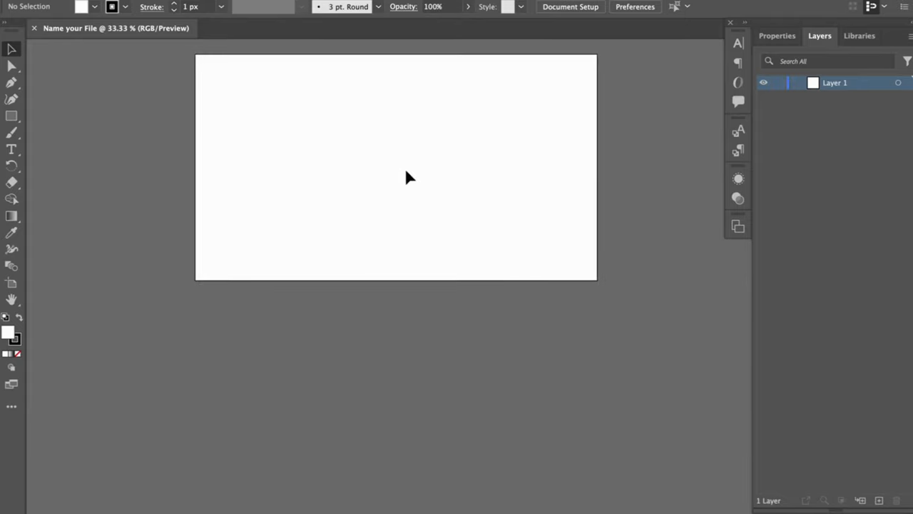
pyautogui.moveTo(11, 299)
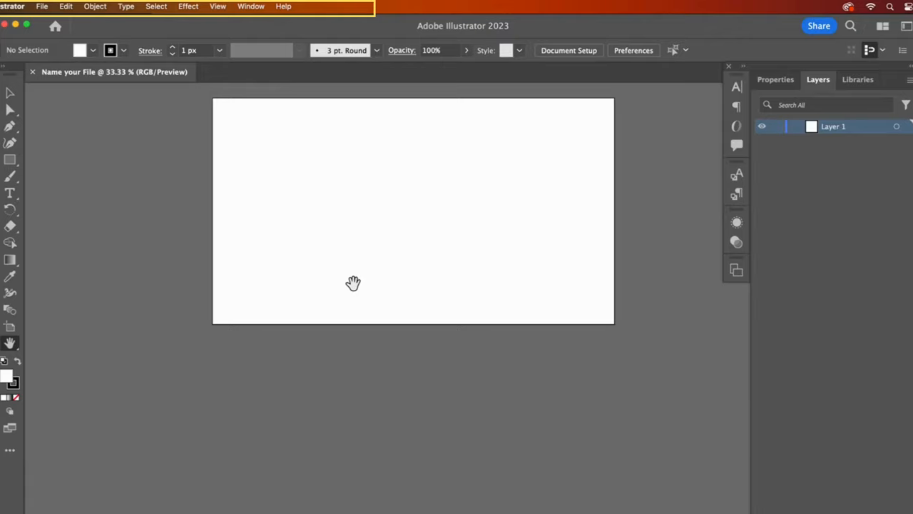
pyautogui.moveTo(266, 25)
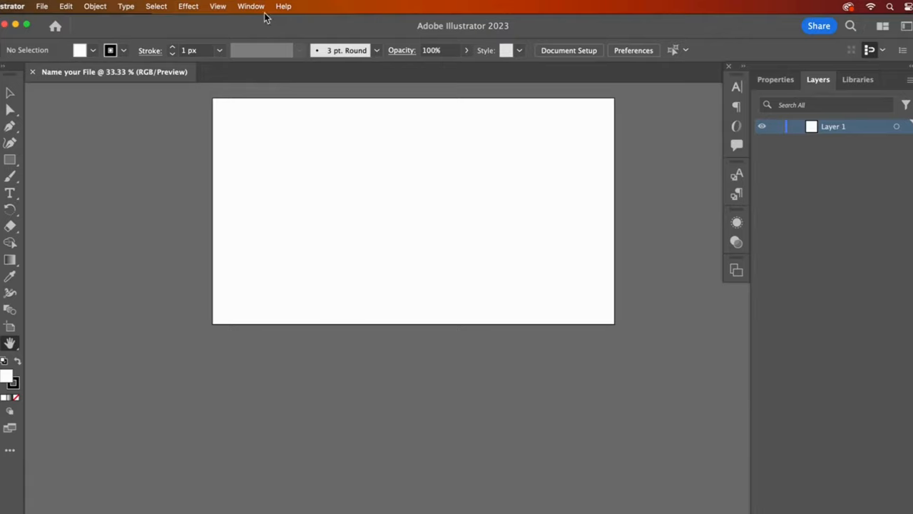
# Confirm the Typography workspace in the Window menu and add the Swatches panel
pyautogui.click(251, 7)
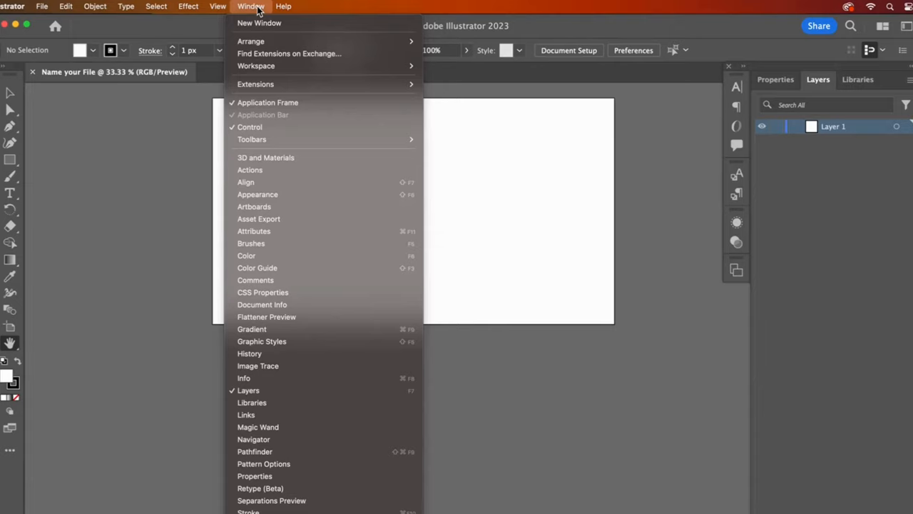
pyautogui.moveTo(256, 65)
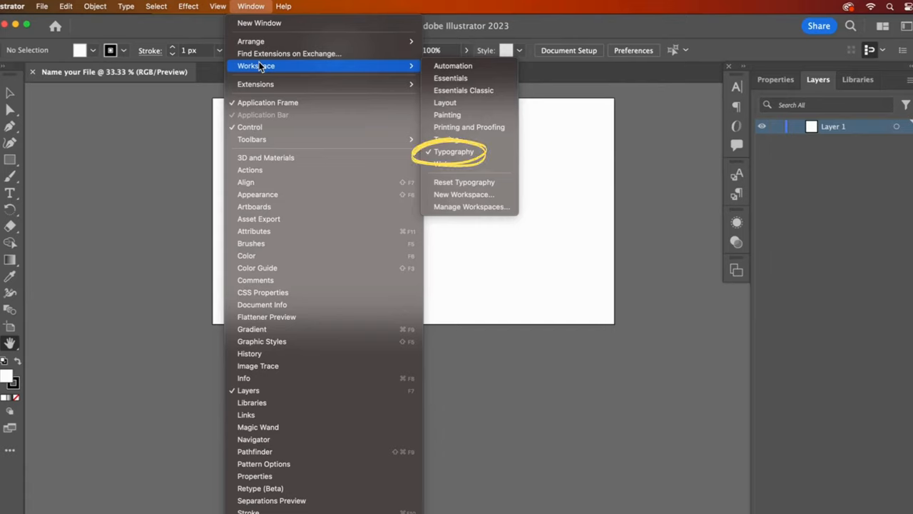
pyautogui.moveTo(285, 127)
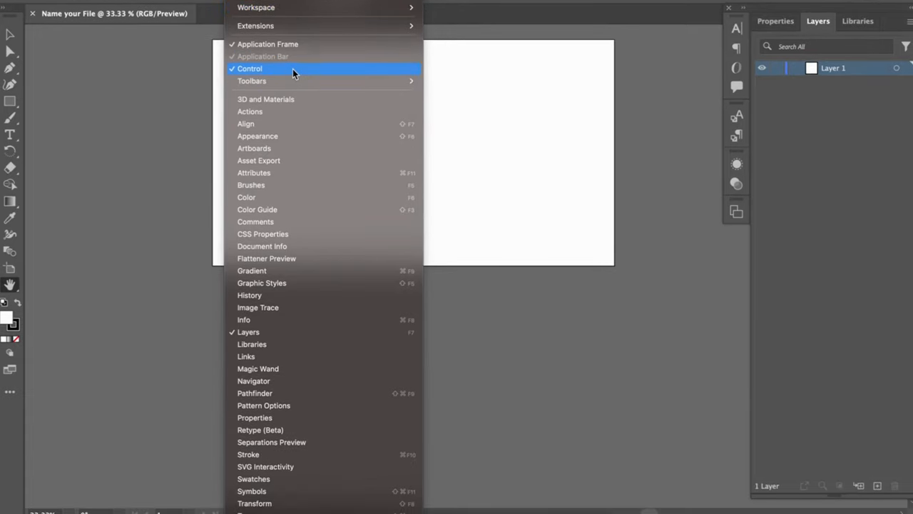
pyautogui.moveTo(308, 356)
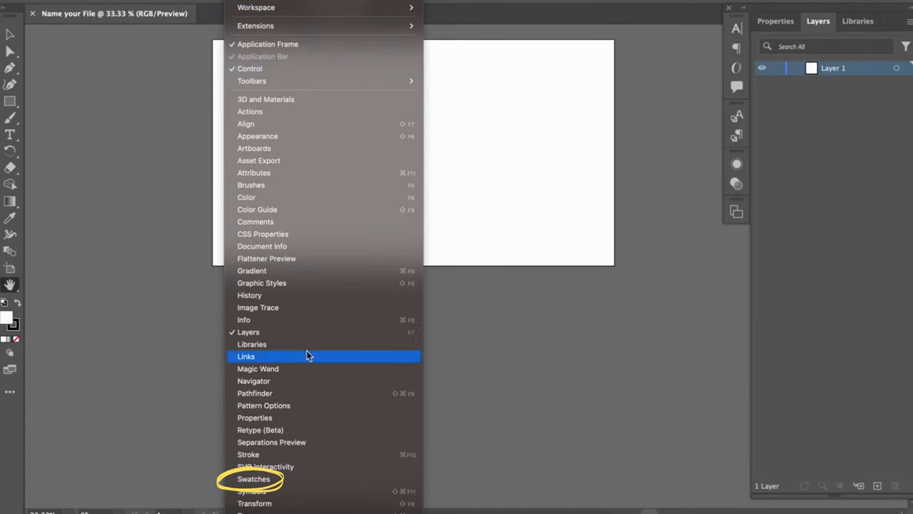
pyautogui.click(254, 480)
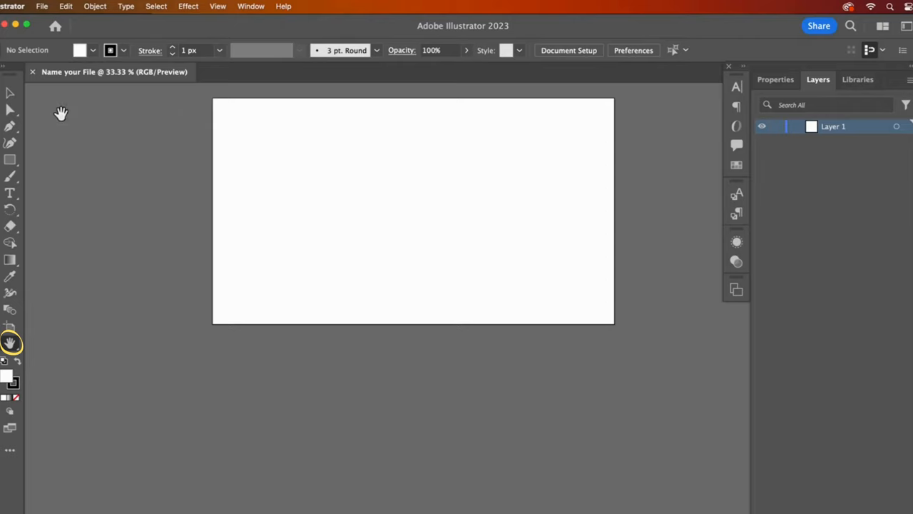
pyautogui.moveTo(9, 92)
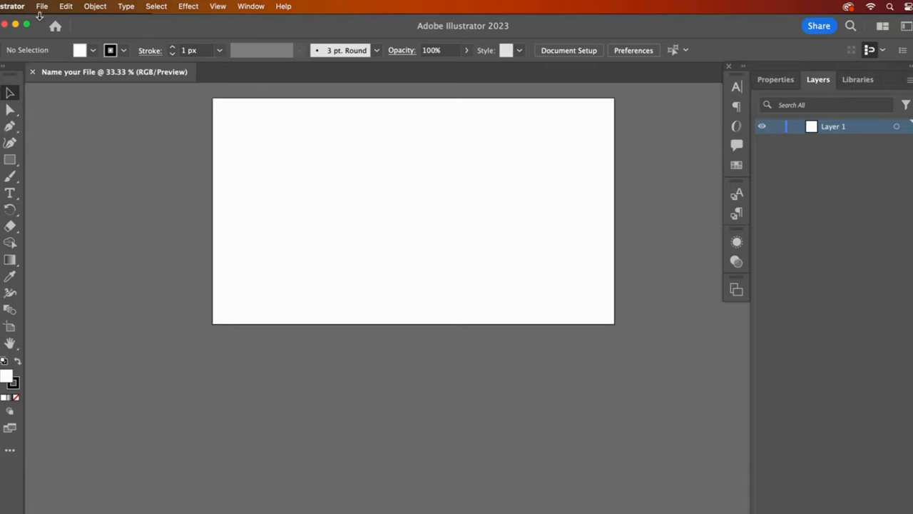
# Show the File menu with its new, open, save, export and print commands
pyautogui.click(41, 6)
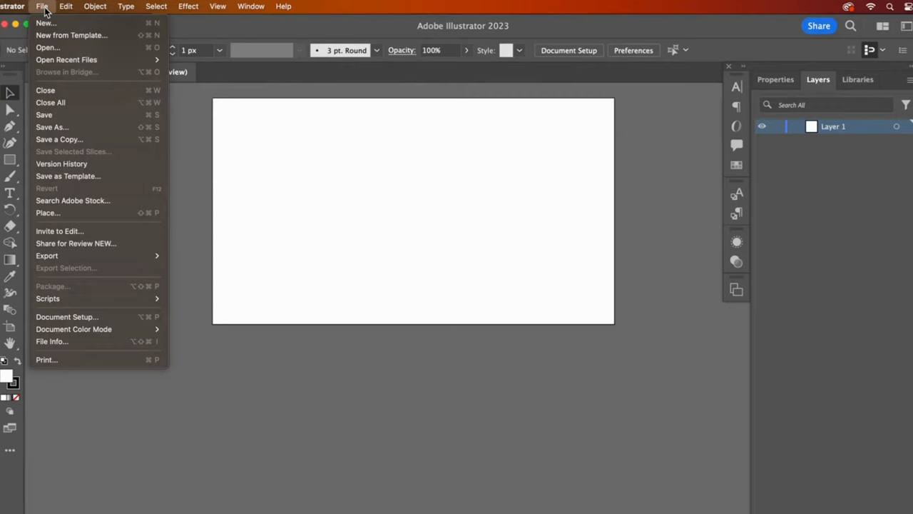
# Browse the Edit, Object, View and Window menus in turn
pyautogui.click(66, 8)
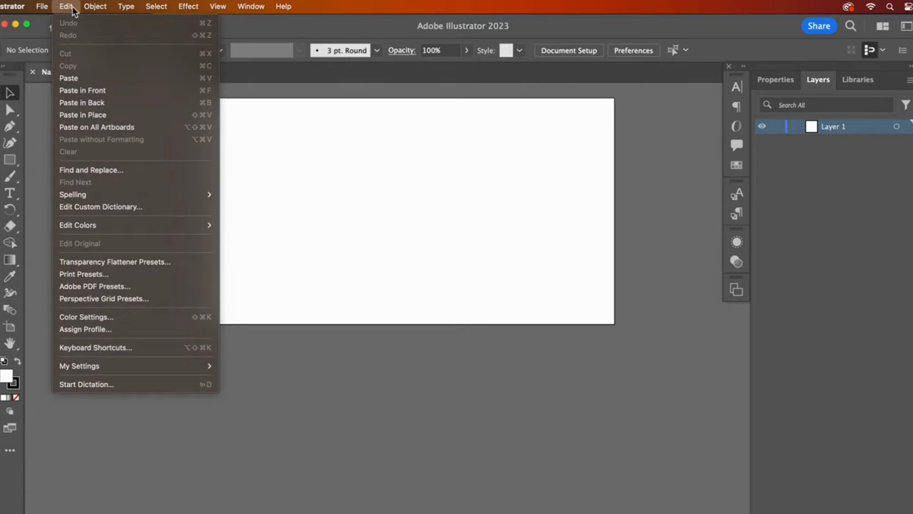
pyautogui.click(95, 6)
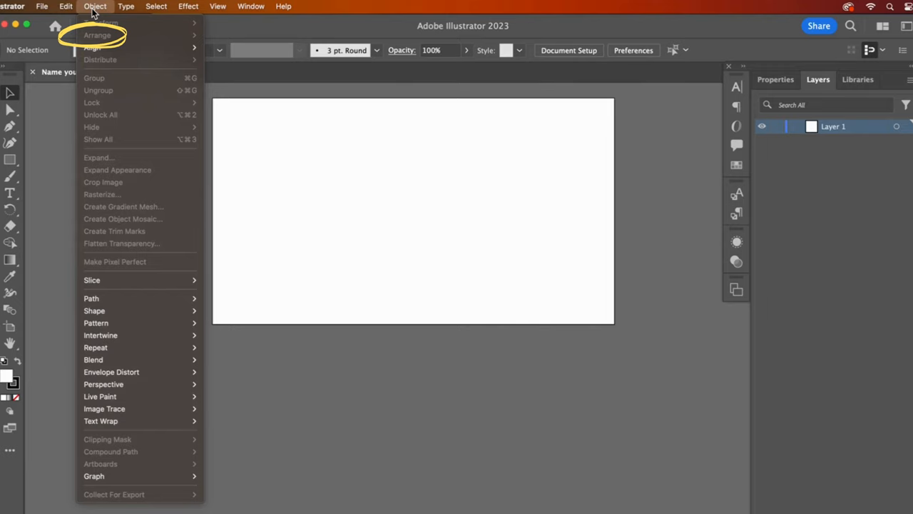
pyautogui.click(218, 6)
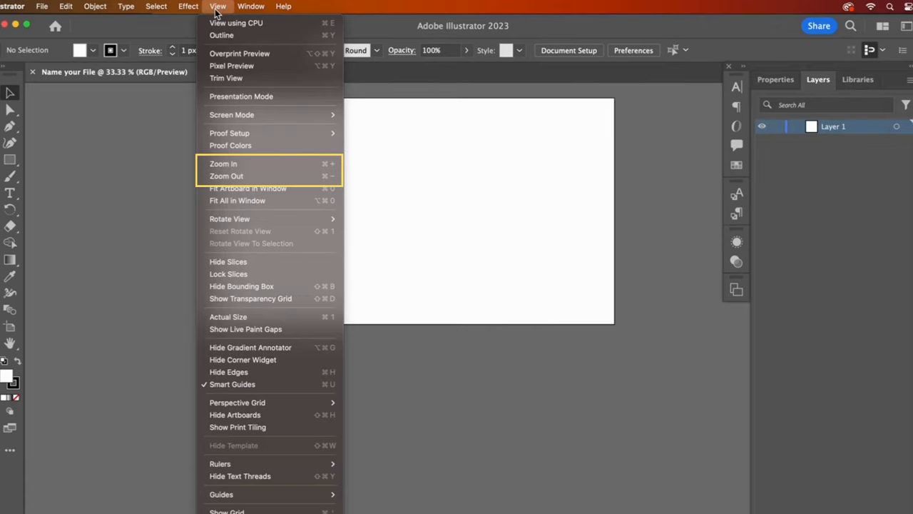
pyautogui.moveTo(239, 54)
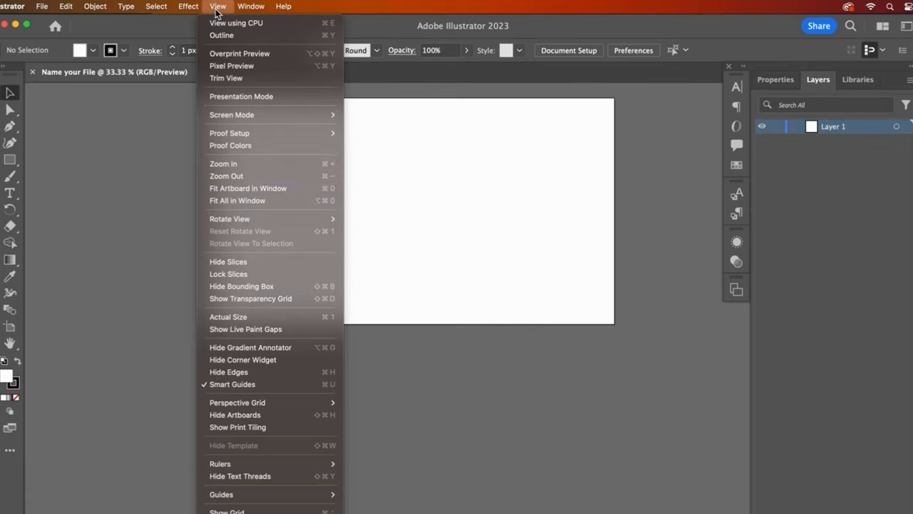
pyautogui.click(250, 6)
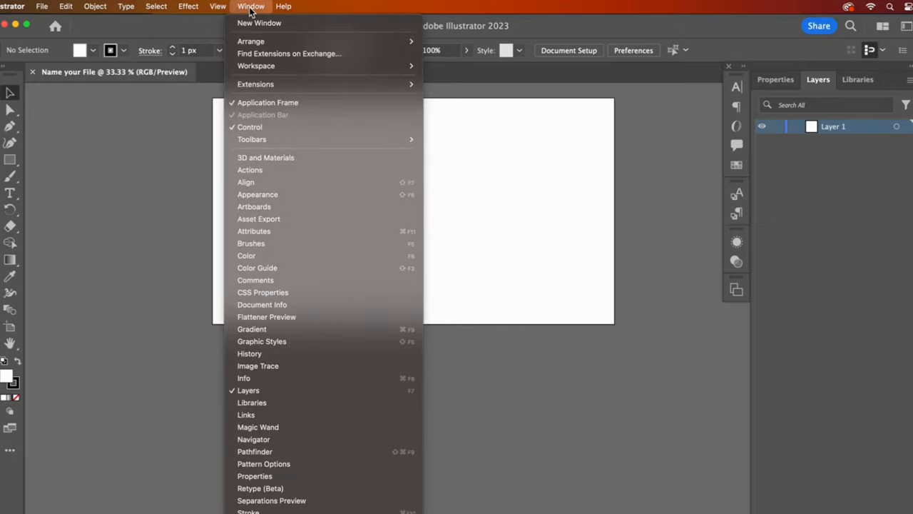
pyautogui.moveTo(255, 66)
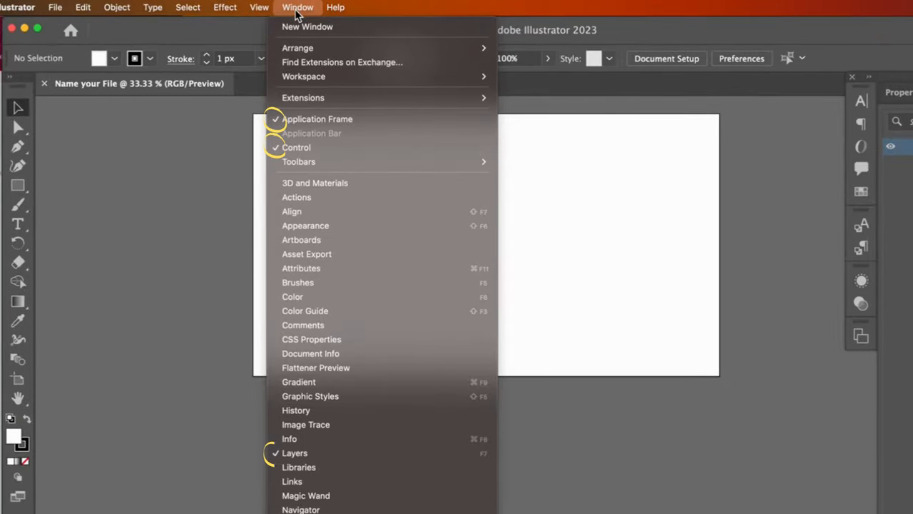
pyautogui.moveTo(306, 26)
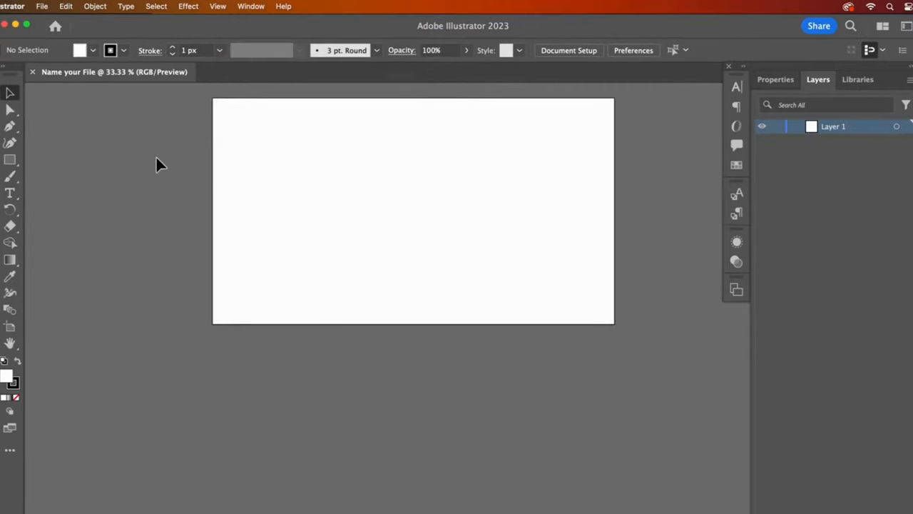
pyautogui.moveTo(97, 174)
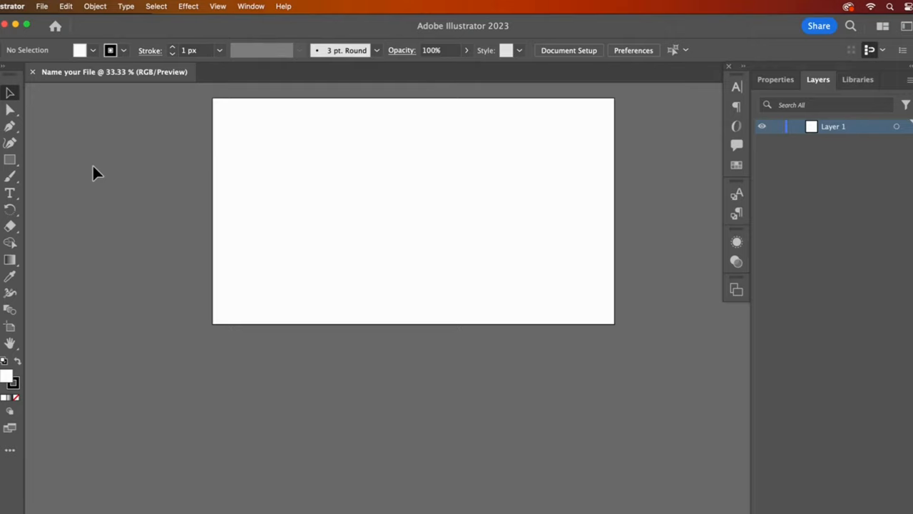
pyautogui.moveTo(64, 119)
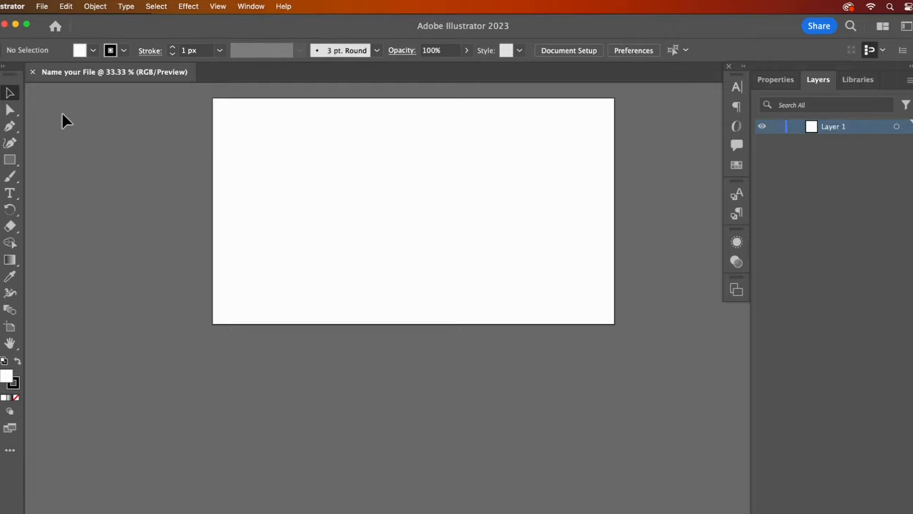
pyautogui.click(20, 6)
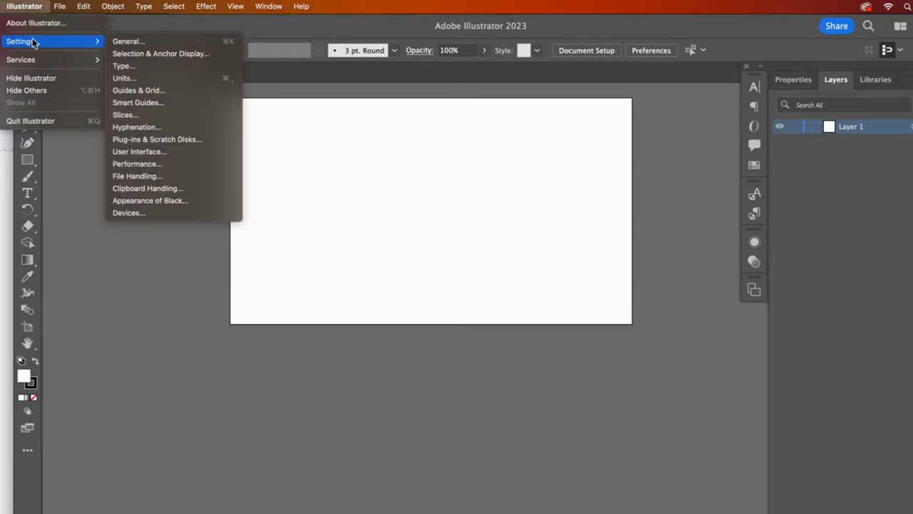
pyautogui.moveTo(146, 45)
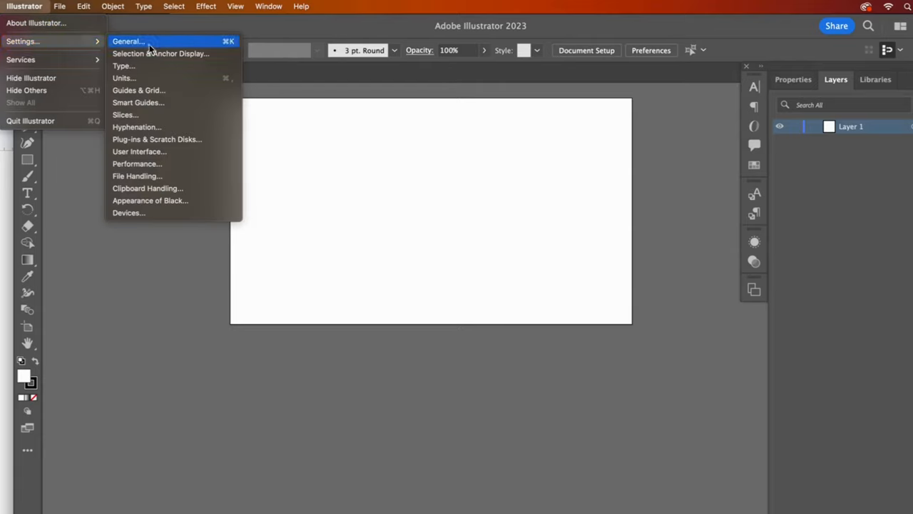
pyautogui.moveTo(147, 127)
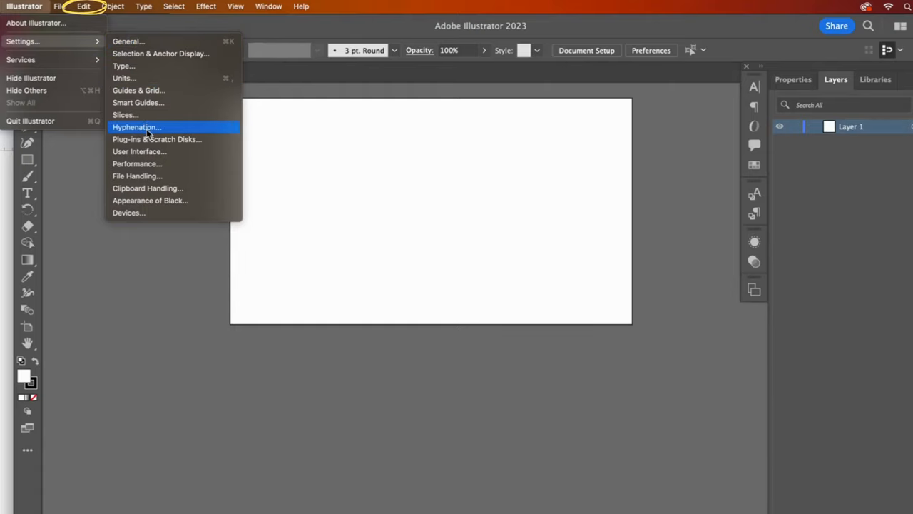
pyautogui.moveTo(146, 152)
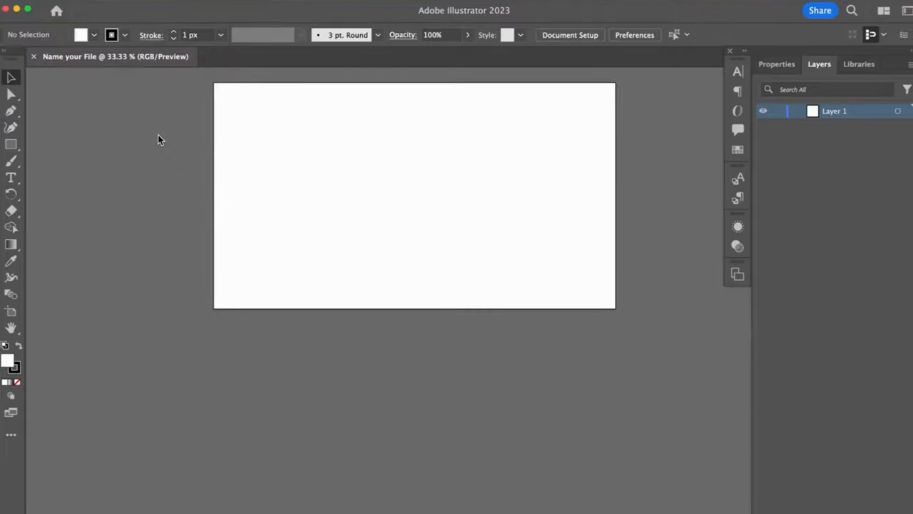
pyautogui.click(634, 35)
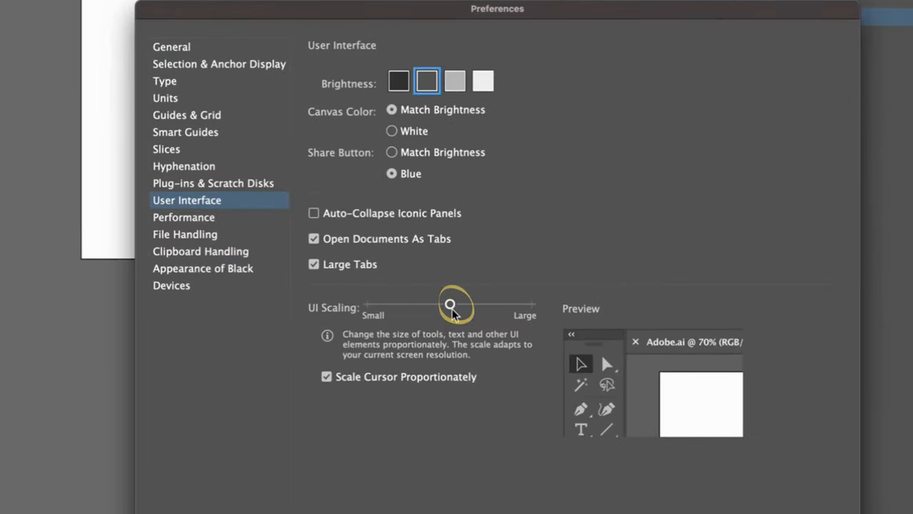
pyautogui.moveTo(451, 304); pyautogui.dragTo(450, 280)
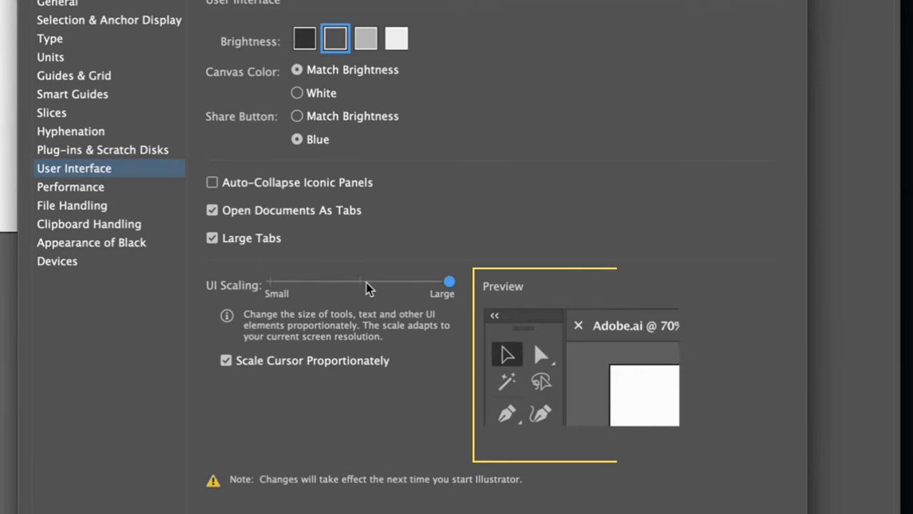
pyautogui.moveTo(449, 281); pyautogui.dragTo(360, 281)
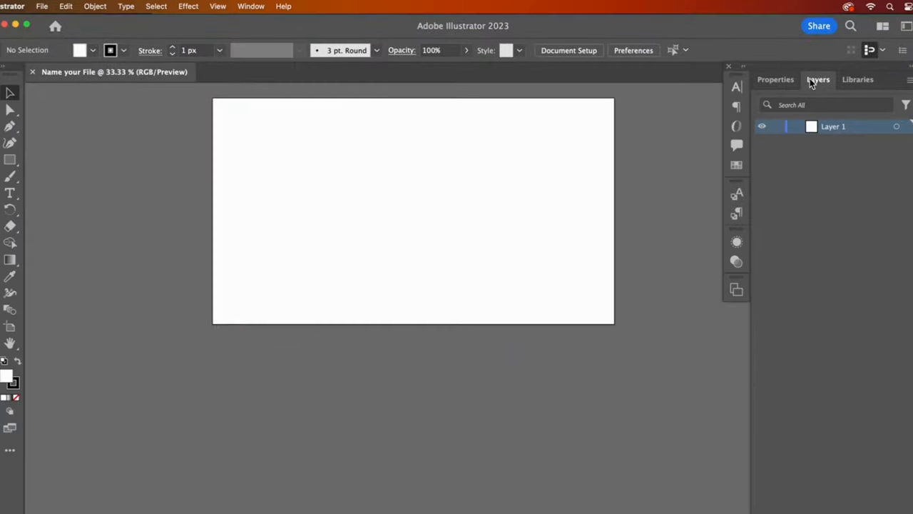
# Show the Properties panel with Pixels units, artboard 1, rulers, guides and snapping
pyautogui.click(774, 79)
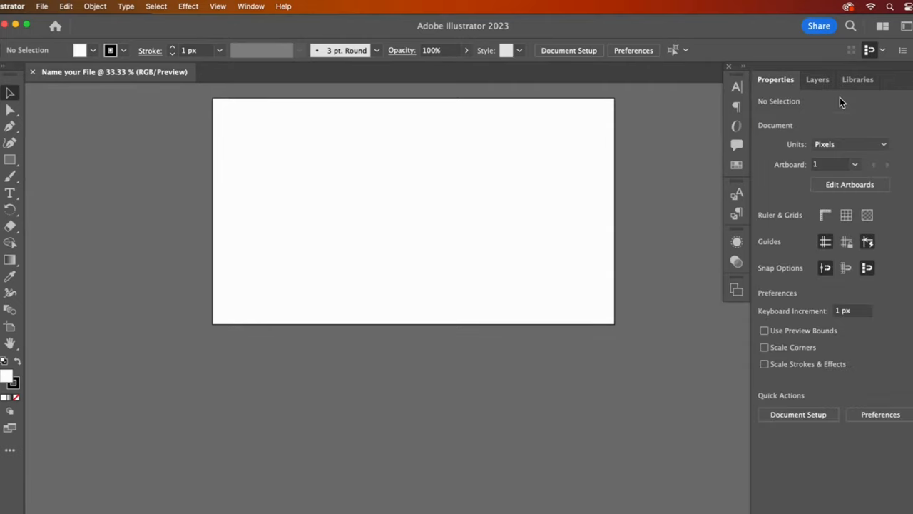
pyautogui.moveTo(841, 103)
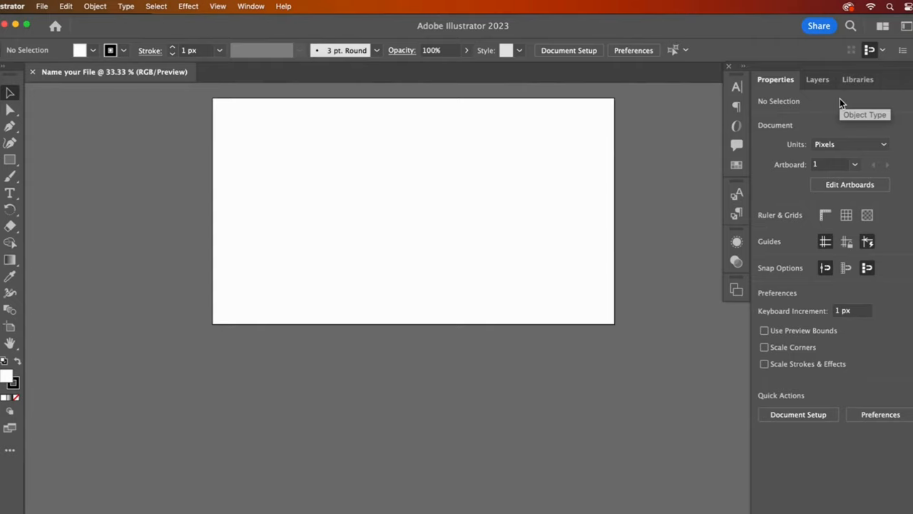